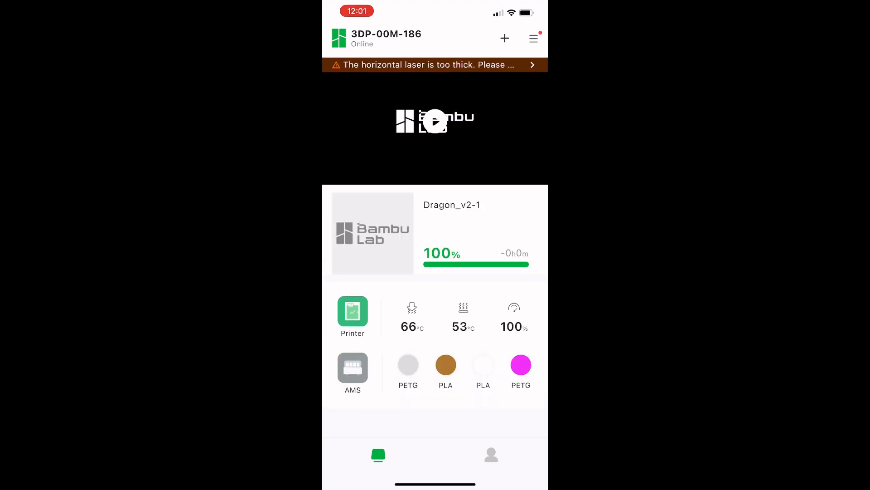
click(434, 64)
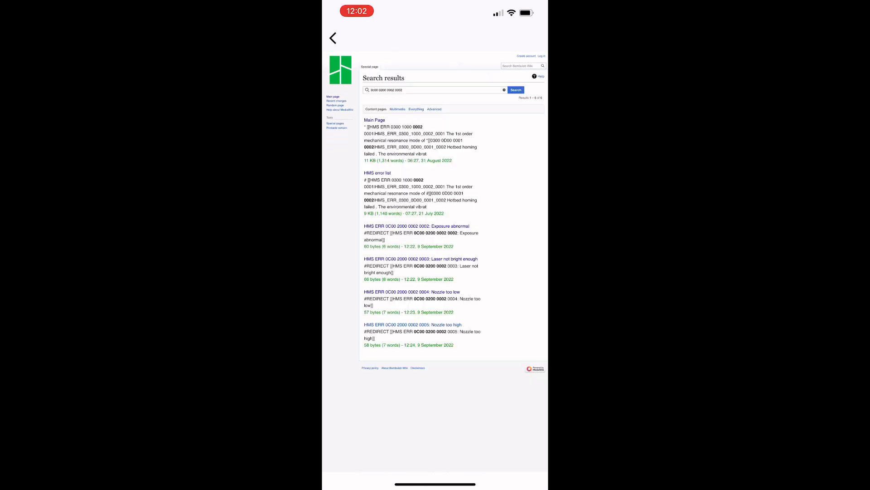
click(414, 324)
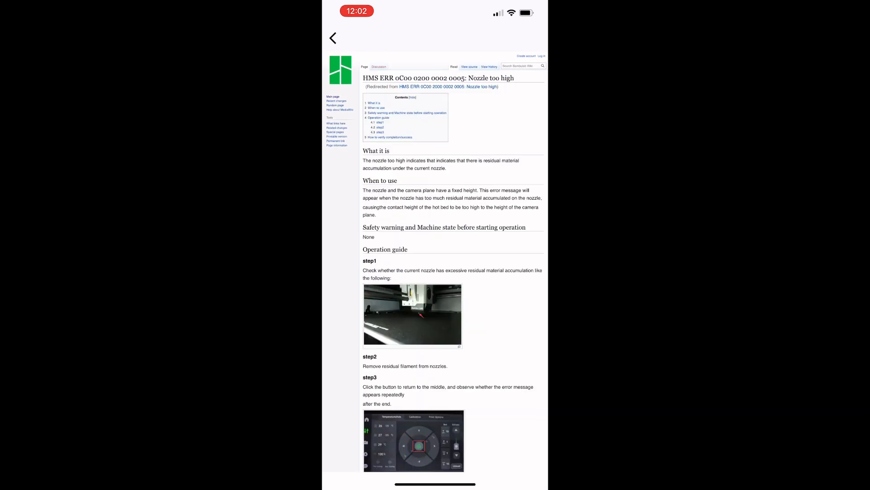